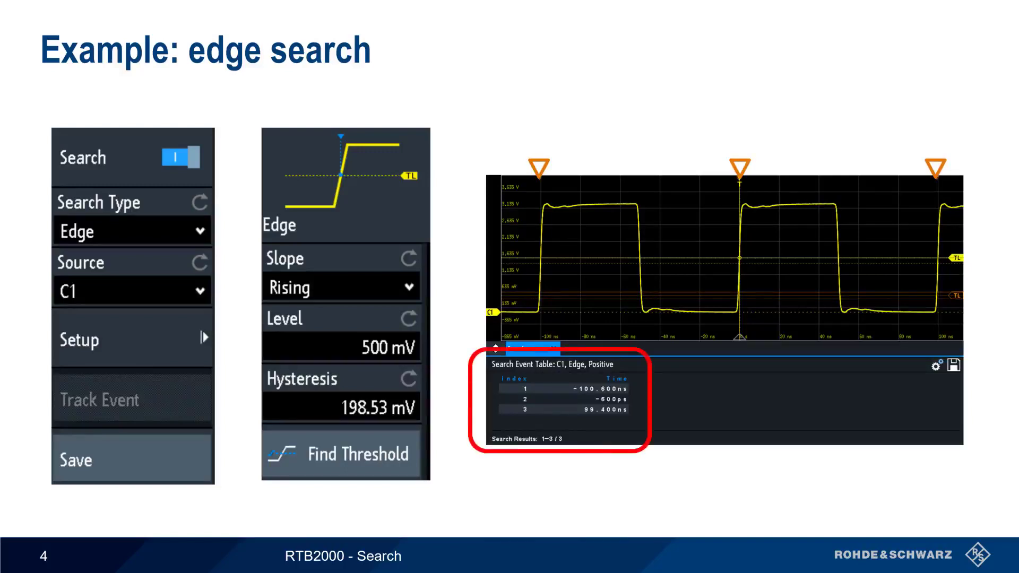
Advance from the edge search example to slide 5, 'Results after stopping'.
key("Right")
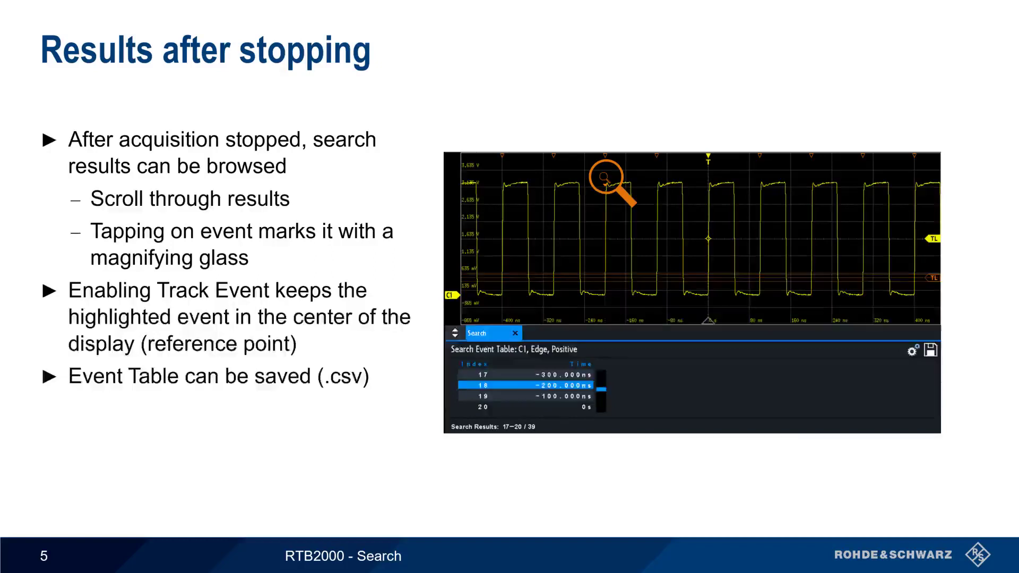
Advance the slideshow to slide 9, 'Width search', on pulse width comparisons.
key("Right")
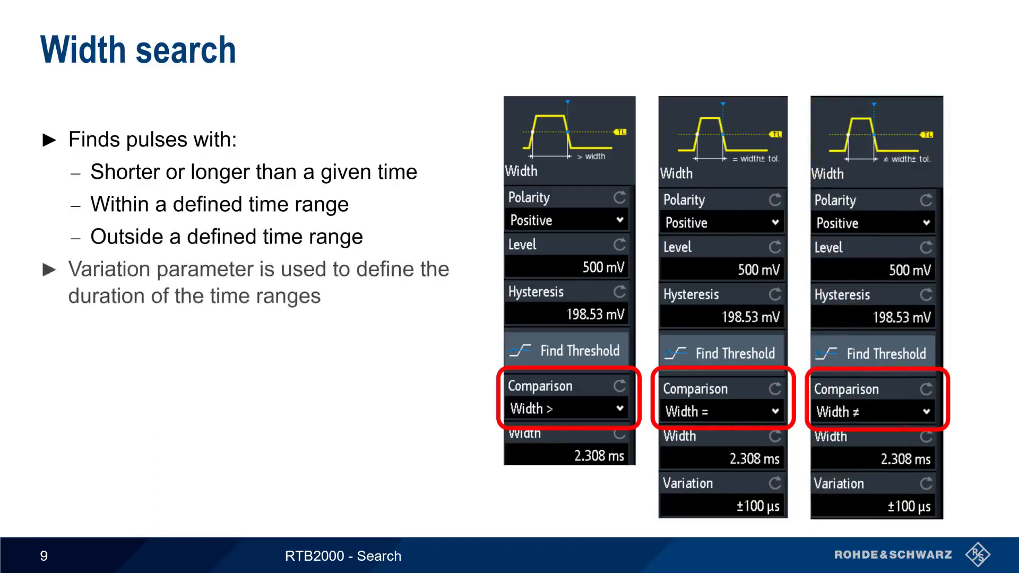
Show the width and variation range bullets, then reach slide 10, 'Width search example'.
key("right")
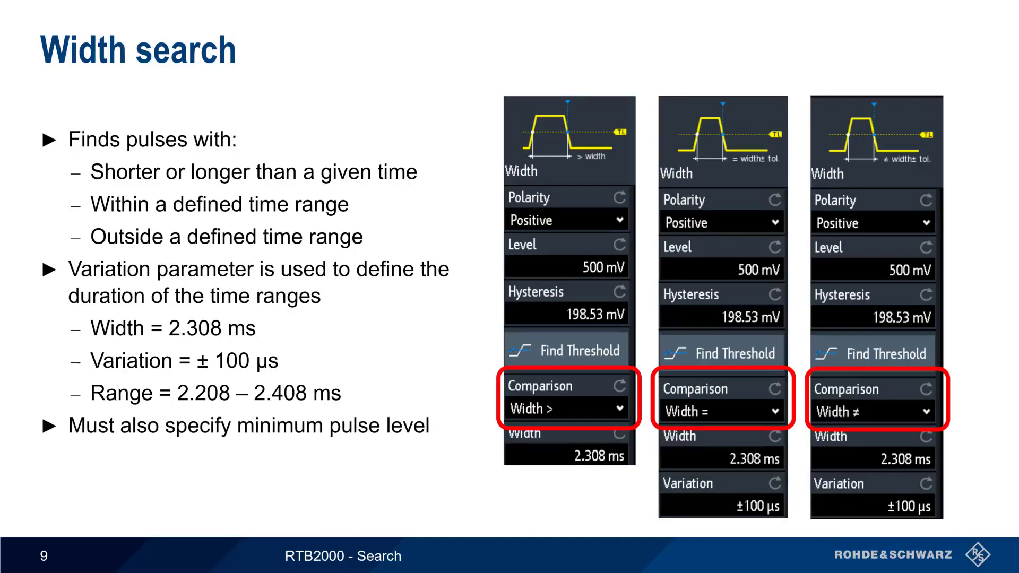
key("right")
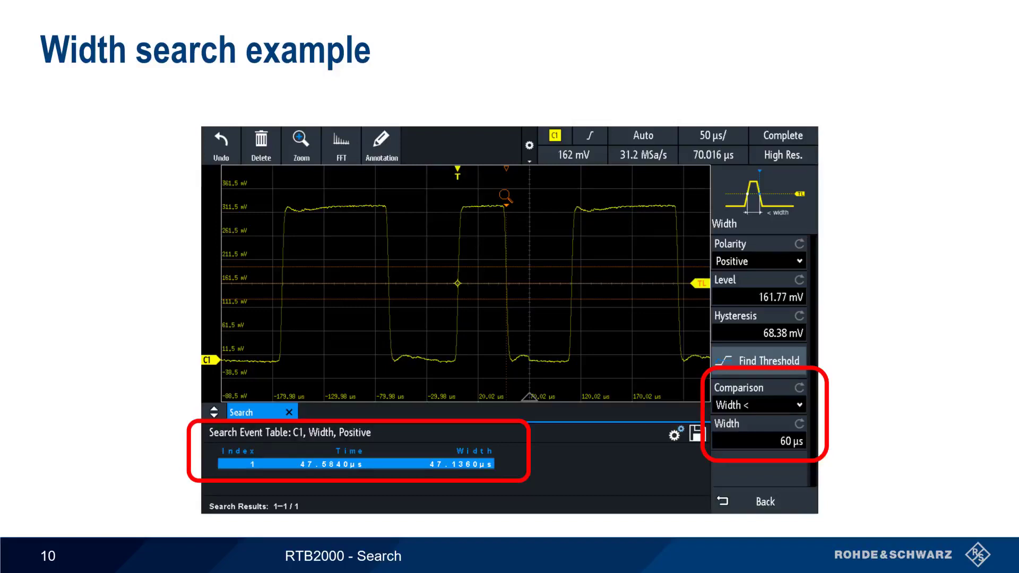
Advance to slide 13, 'Peak search example (negative peak)', listing five events.
key("Right")
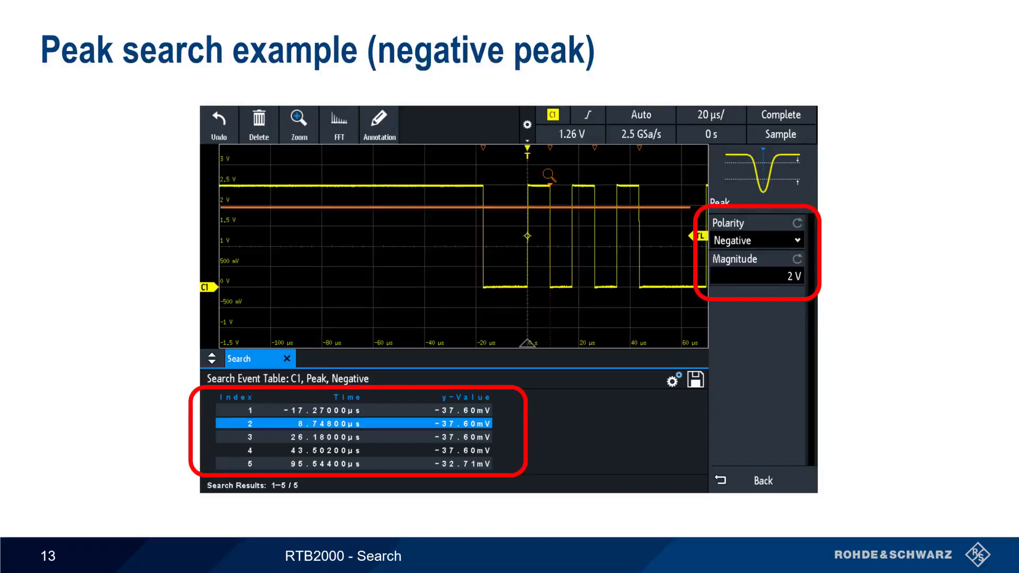
Reach slide 15, 'Rise / fall time search example', and reveal the lower threshold line.
key("right")
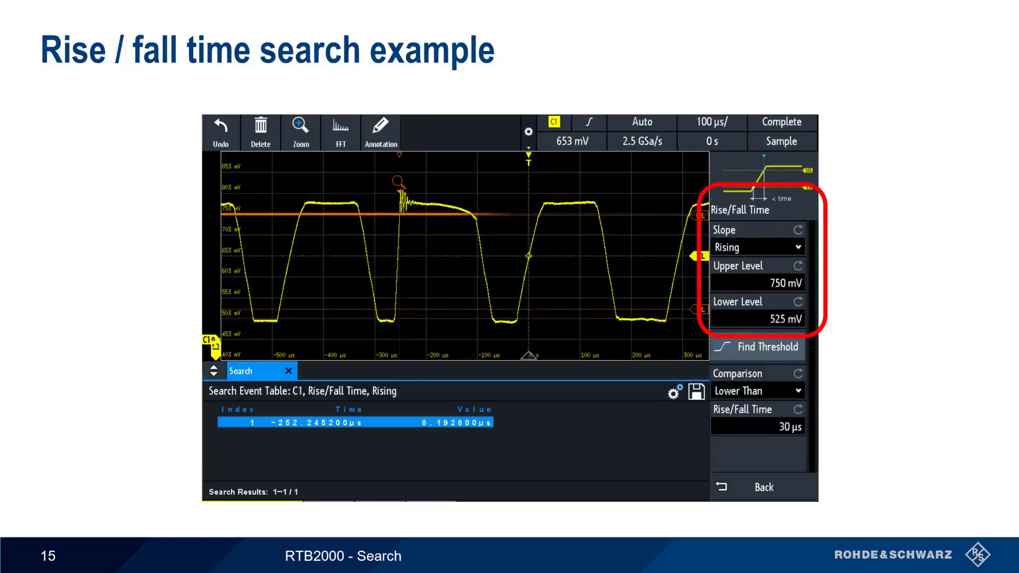
left_click(758, 347)
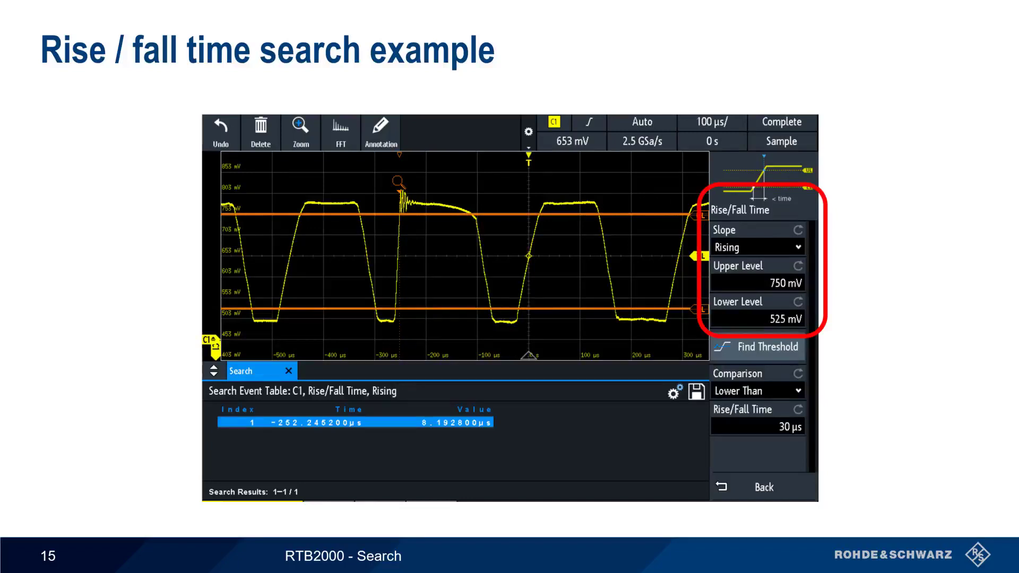